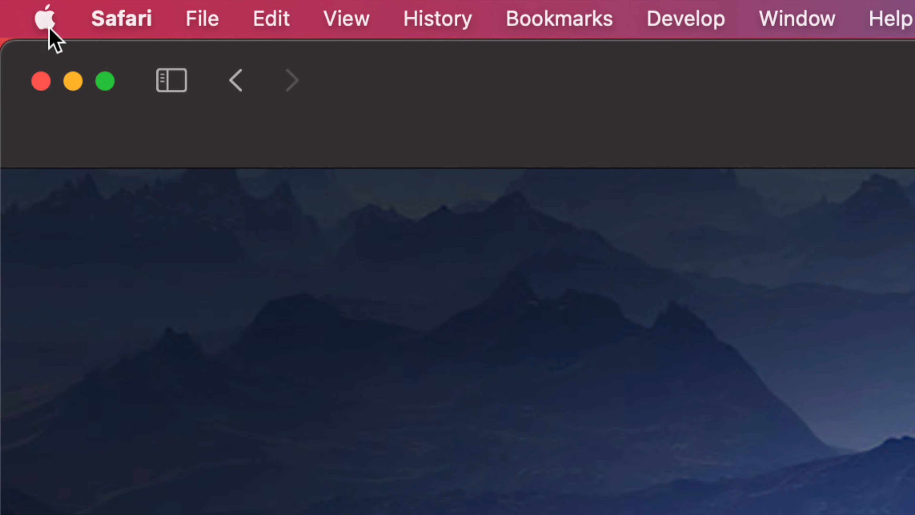
Step: Bring up System Preferences from the Apple menu
left_click(46, 19)
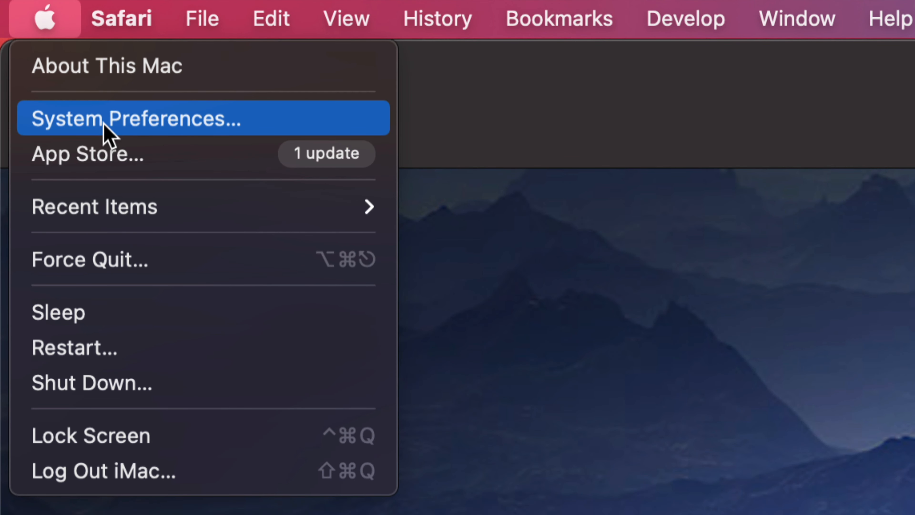
mouse_move(119, 119)
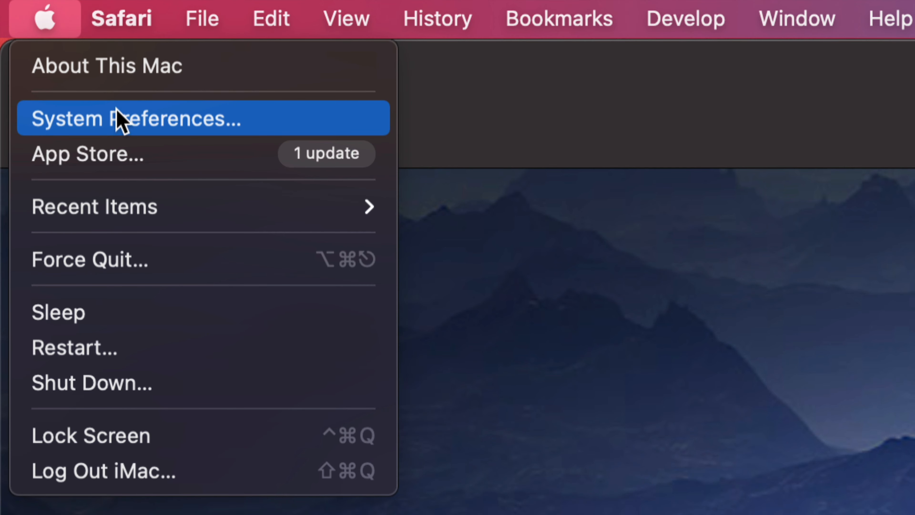
mouse_move(193, 135)
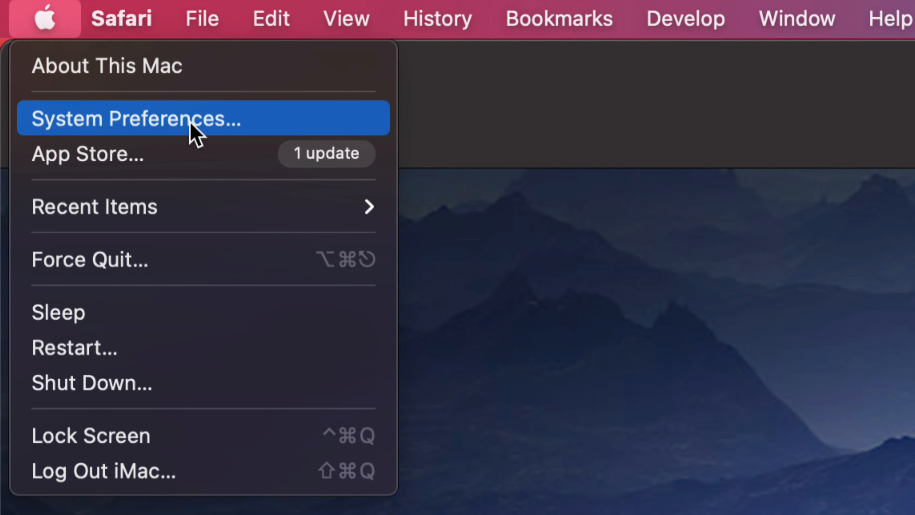
left_click(122, 120)
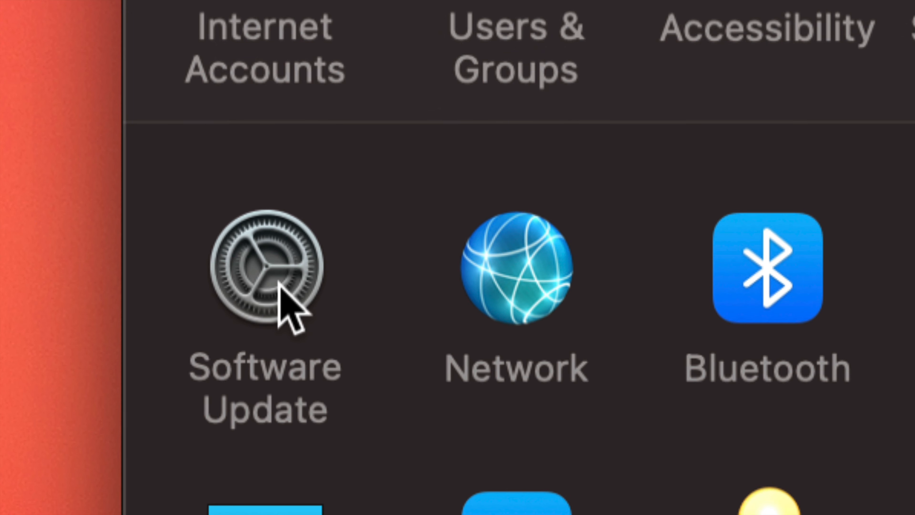
Step: In Software Update, enable 'Automatically keep my Mac up to date', unlock, then disable it again
left_click(266, 266)
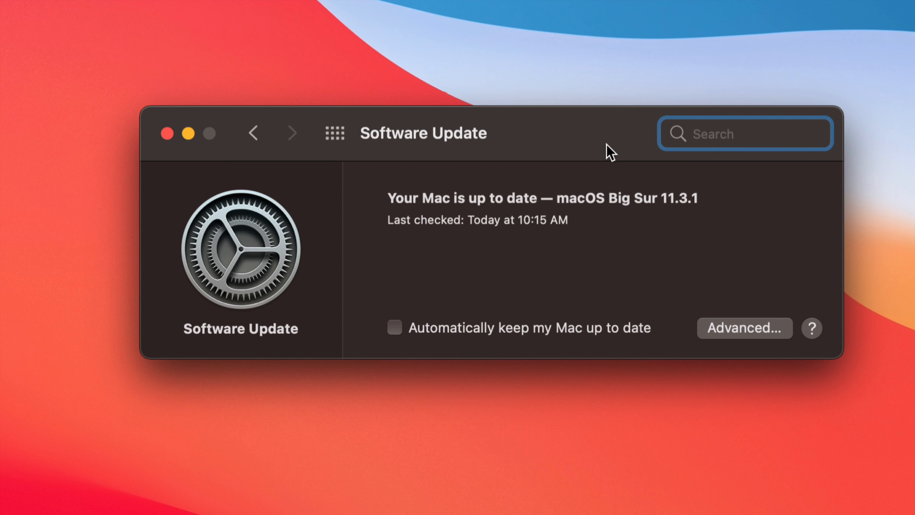
mouse_move(438, 338)
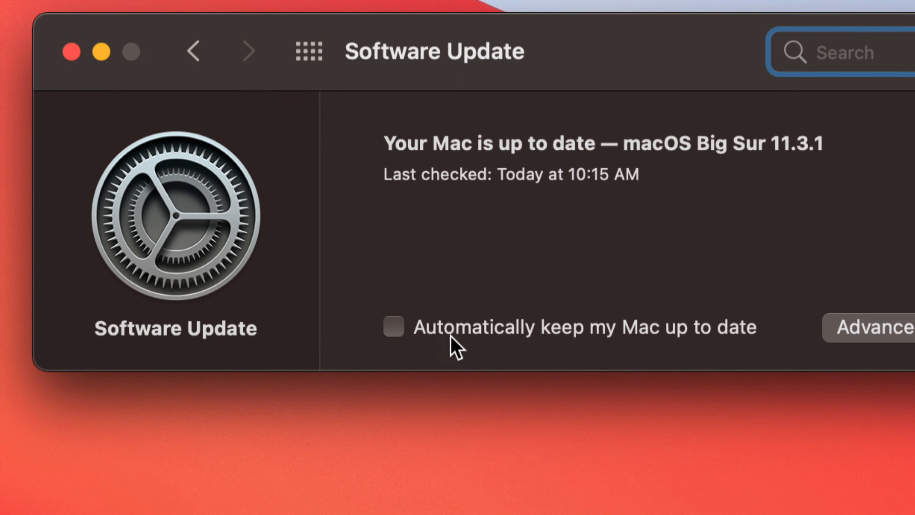
mouse_move(439, 332)
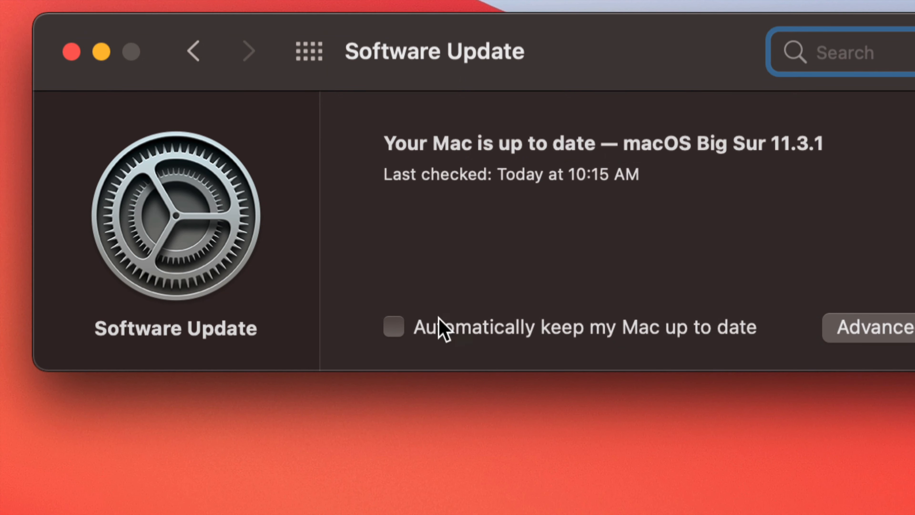
left_click(394, 329)
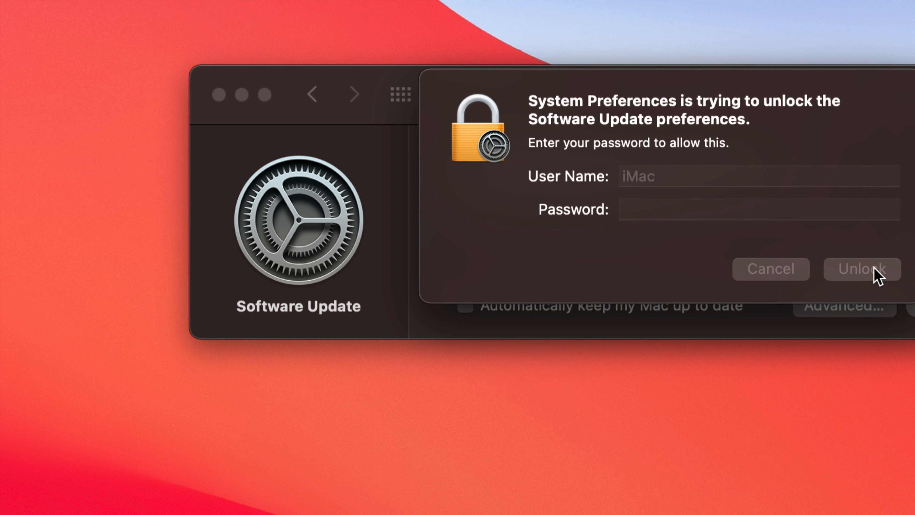
left_click(858, 269)
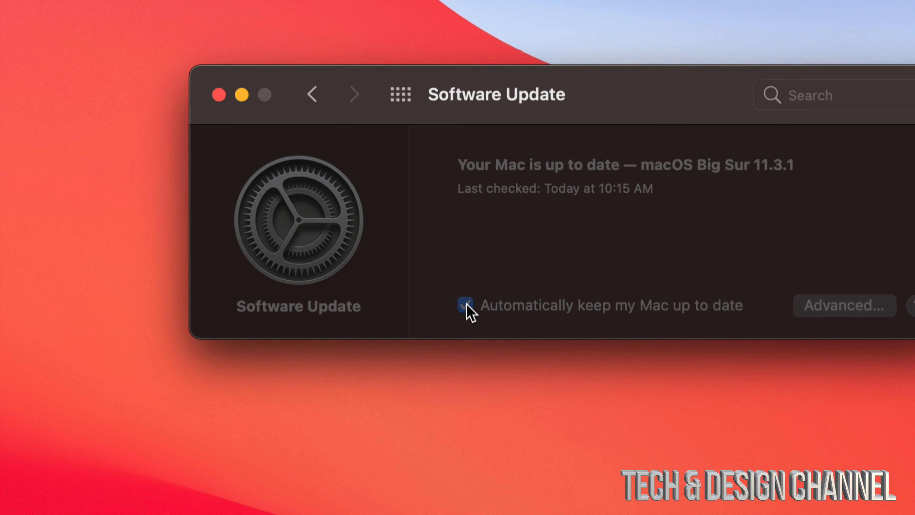
left_click(465, 303)
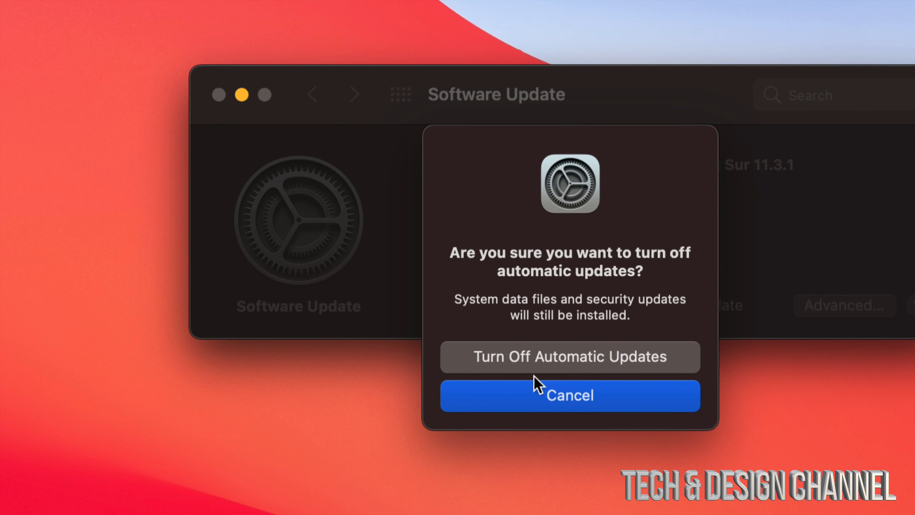
mouse_move(857, 372)
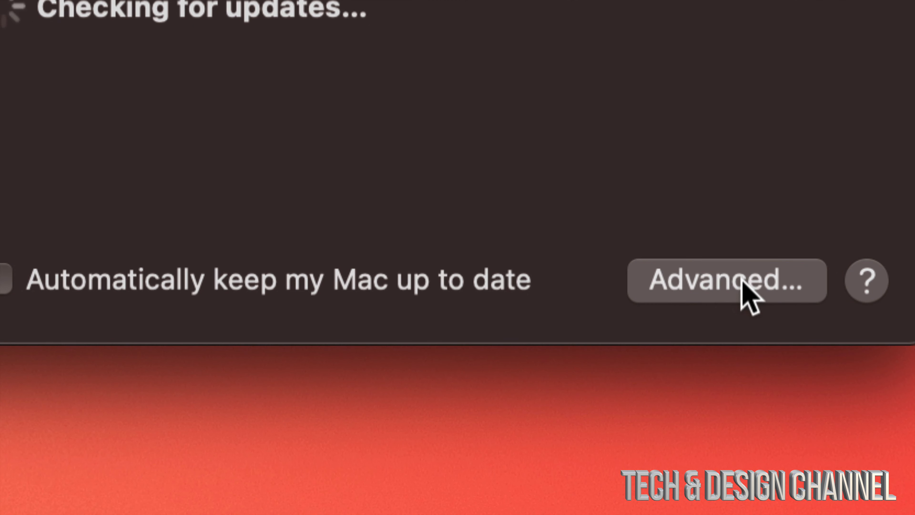
Step: In Advanced options, leave only checking for updates on; downloads and automatic installs off
left_click(740, 287)
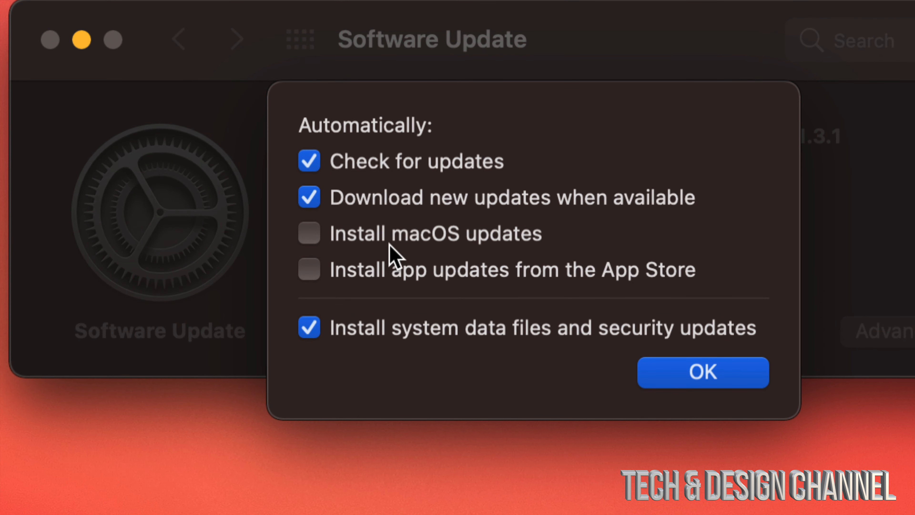
mouse_move(439, 281)
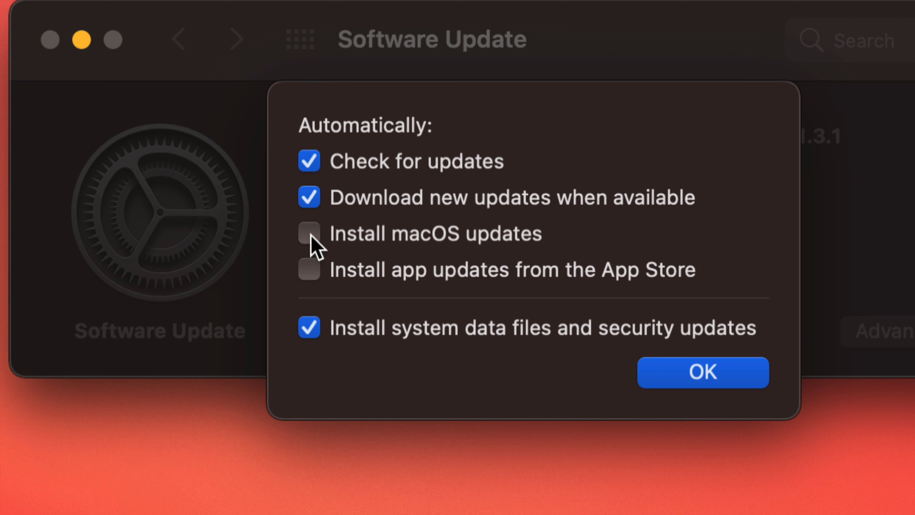
left_click(309, 270)
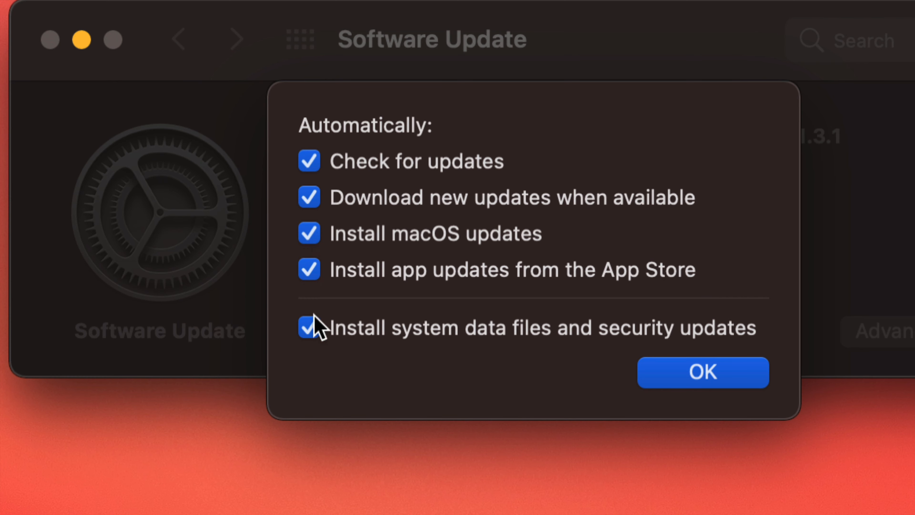
mouse_move(302, 361)
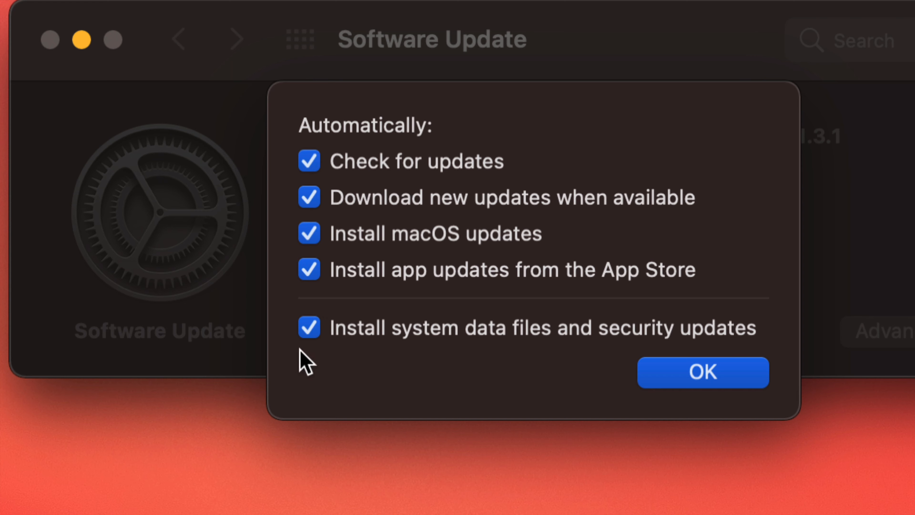
left_click(308, 198)
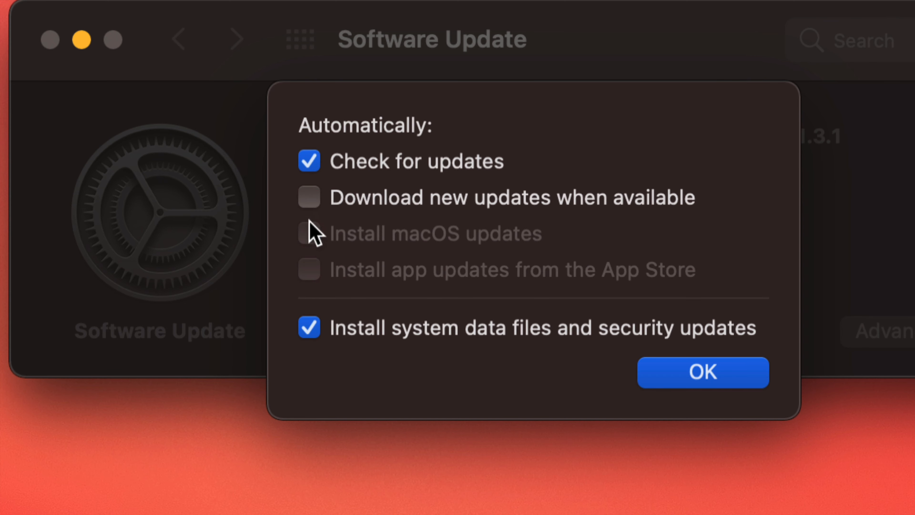
mouse_move(499, 295)
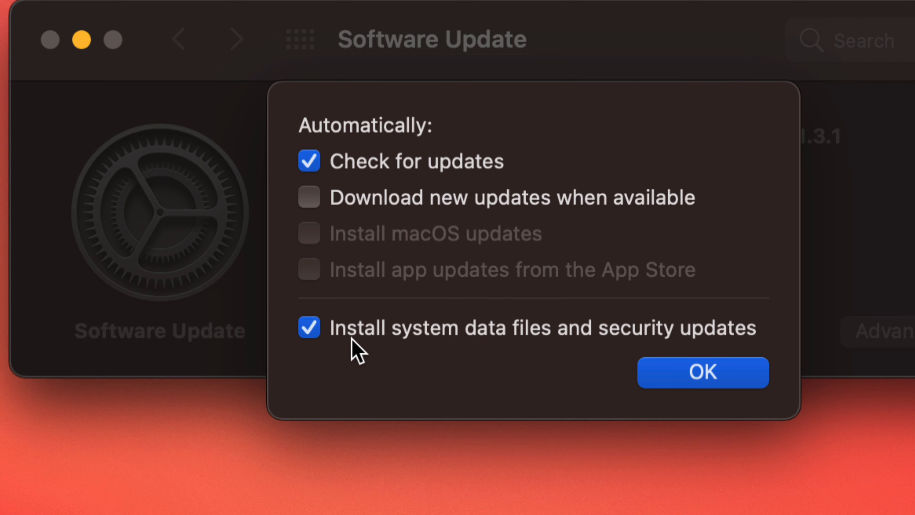
mouse_move(636, 347)
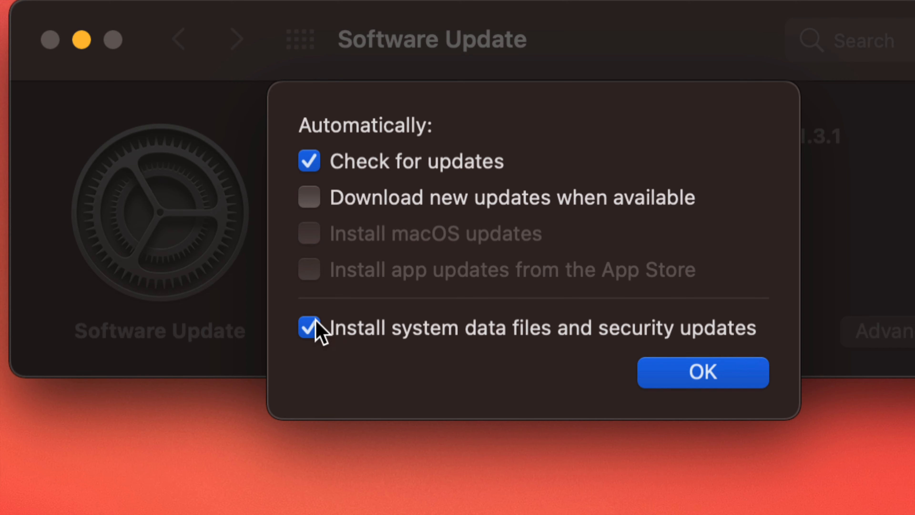
left_click(309, 328)
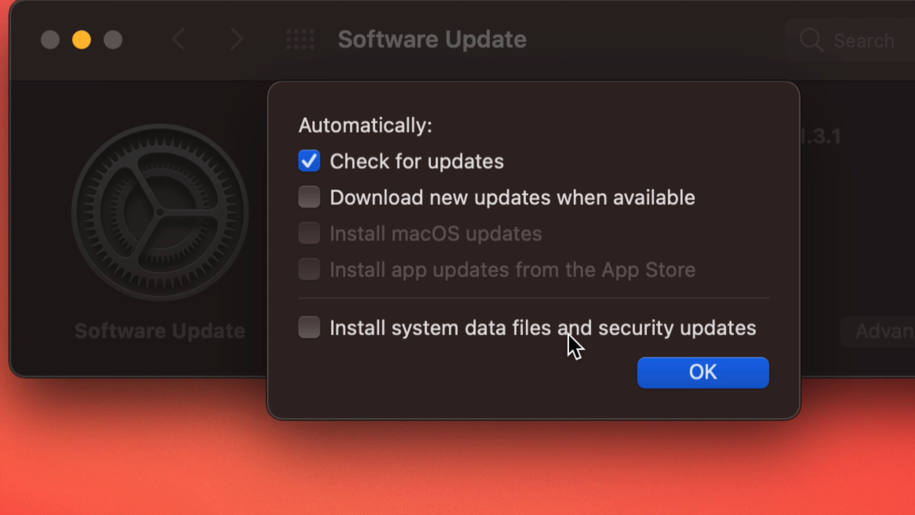
mouse_move(532, 169)
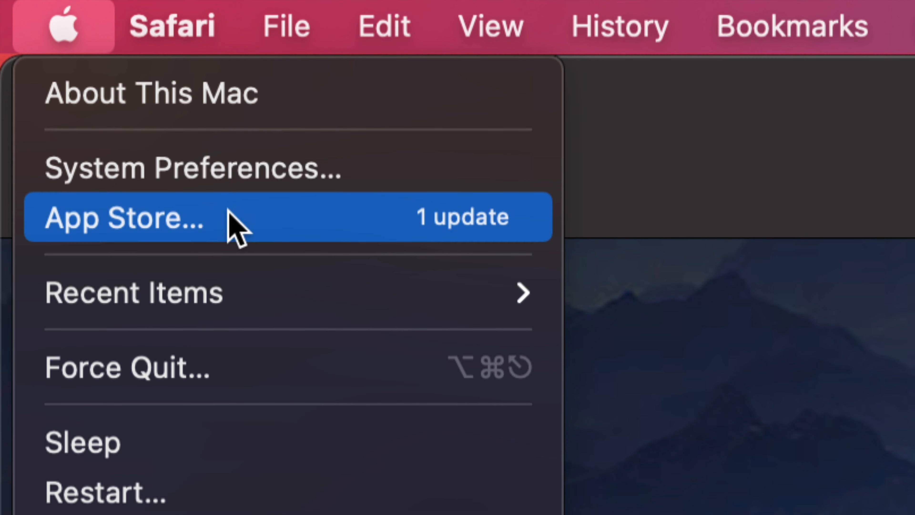
Step: Launch the App Store and bring up its Preferences window
left_click(98, 220)
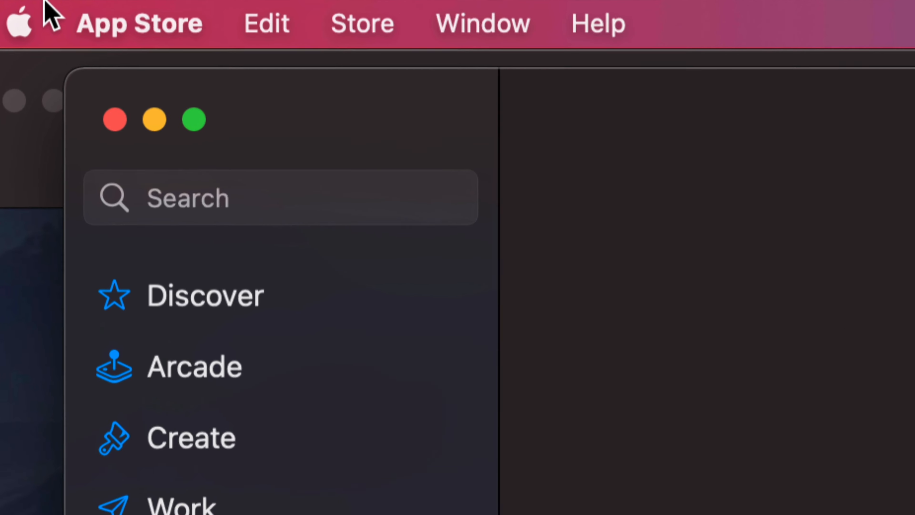
left_click(136, 22)
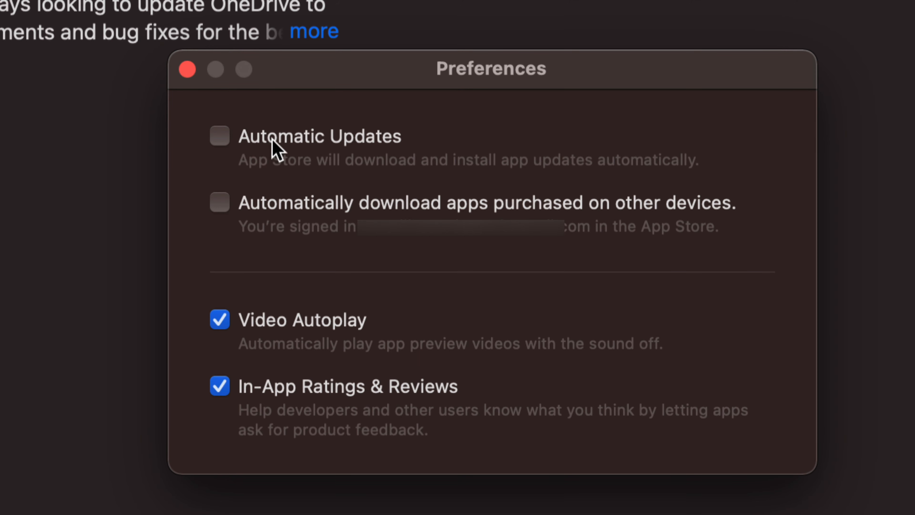
mouse_move(250, 218)
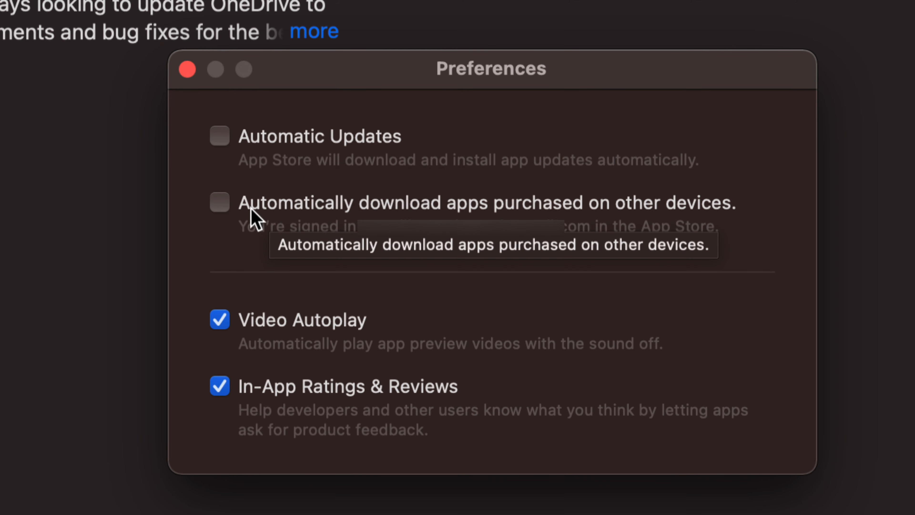
mouse_move(551, 212)
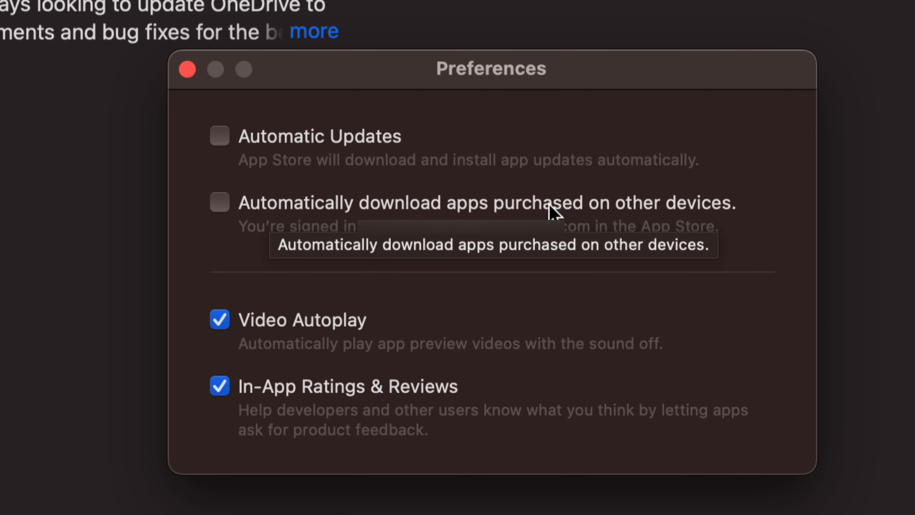
mouse_move(747, 206)
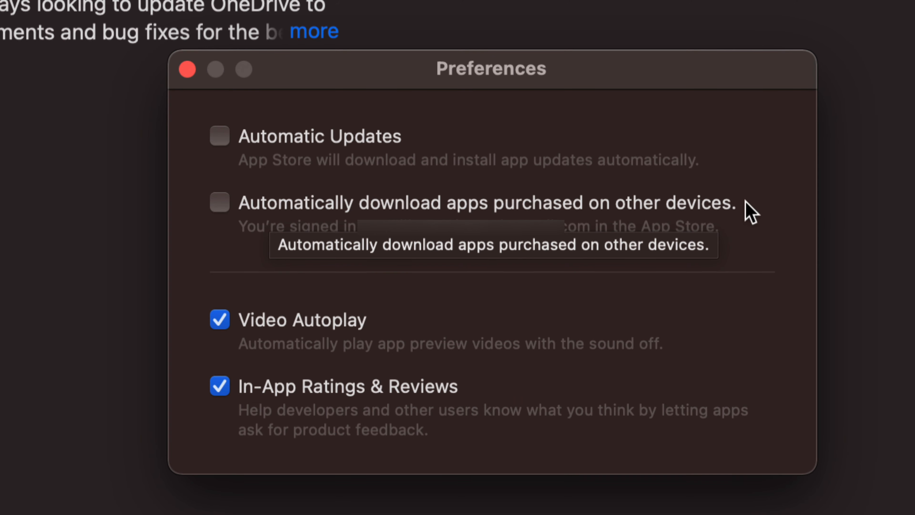
mouse_move(227, 237)
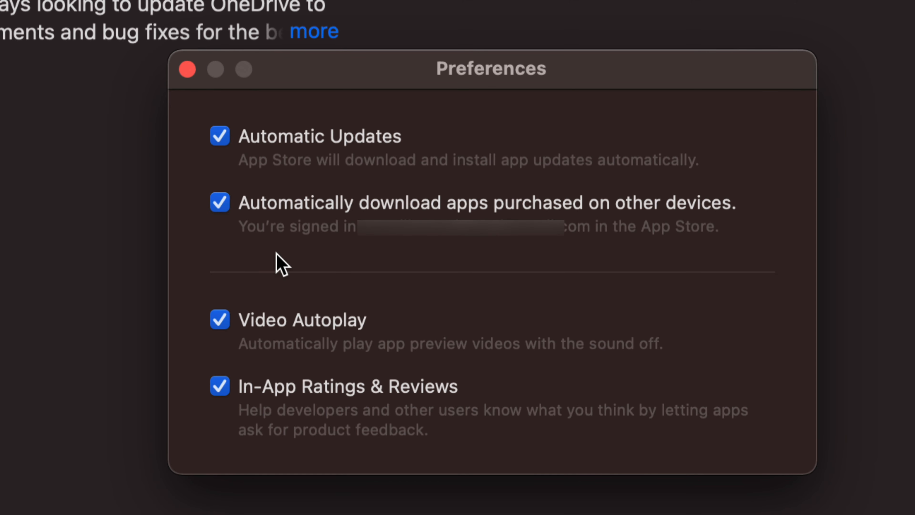
mouse_move(257, 342)
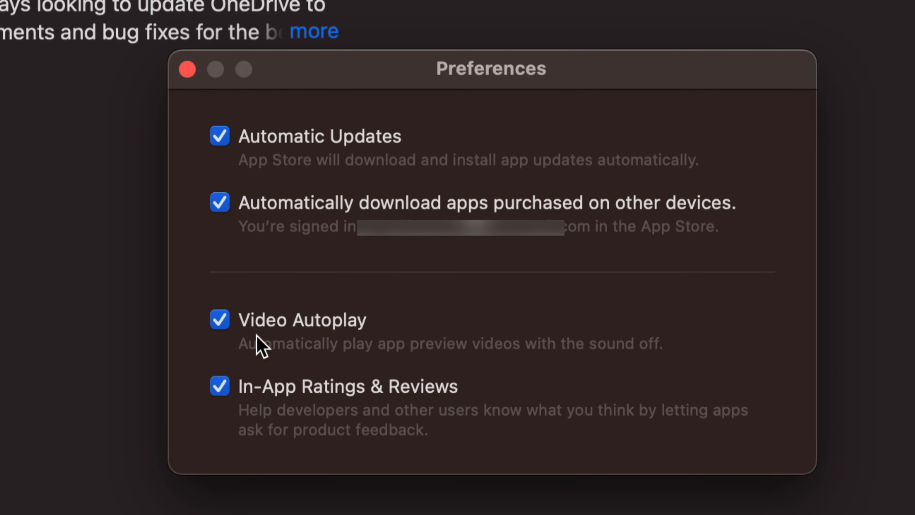
Step: Enable Automatic Updates and disable auto-downloading apps purchased on other devices
left_click(219, 203)
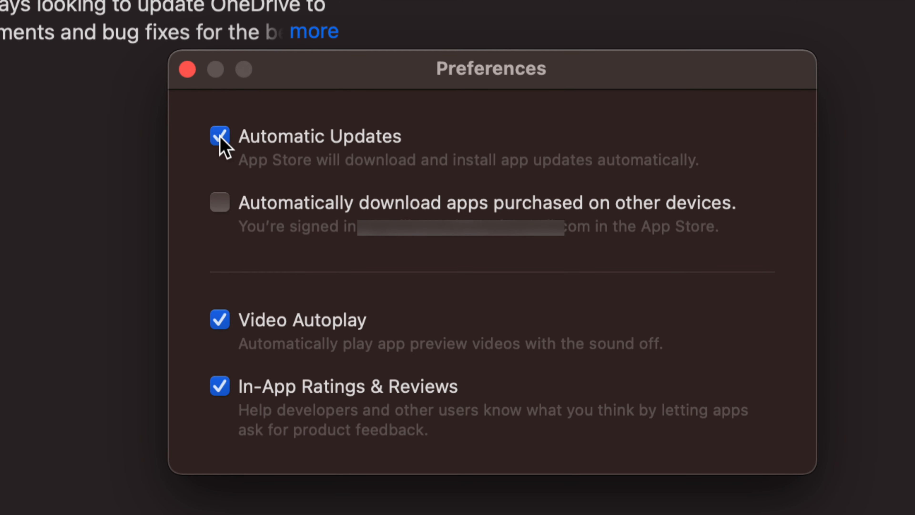